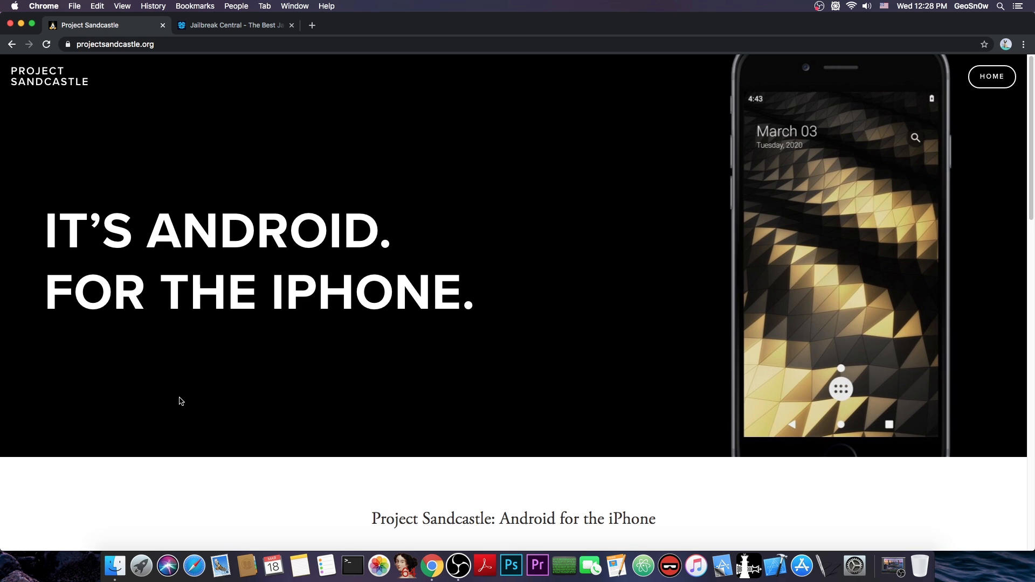
Step: View the Sandcastle beta status page and review its device support table
scroll(down, 3)
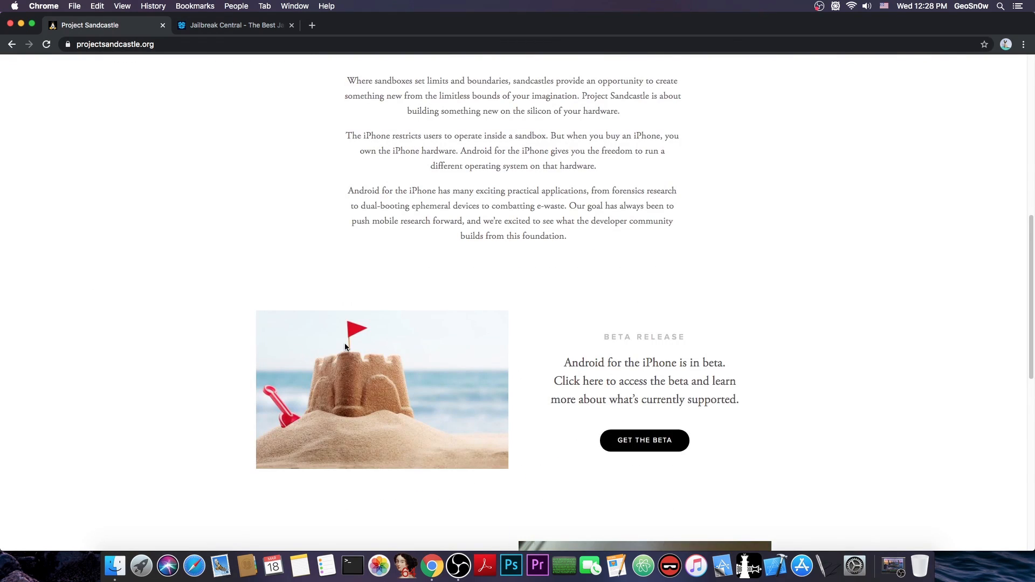
scroll(down, 3)
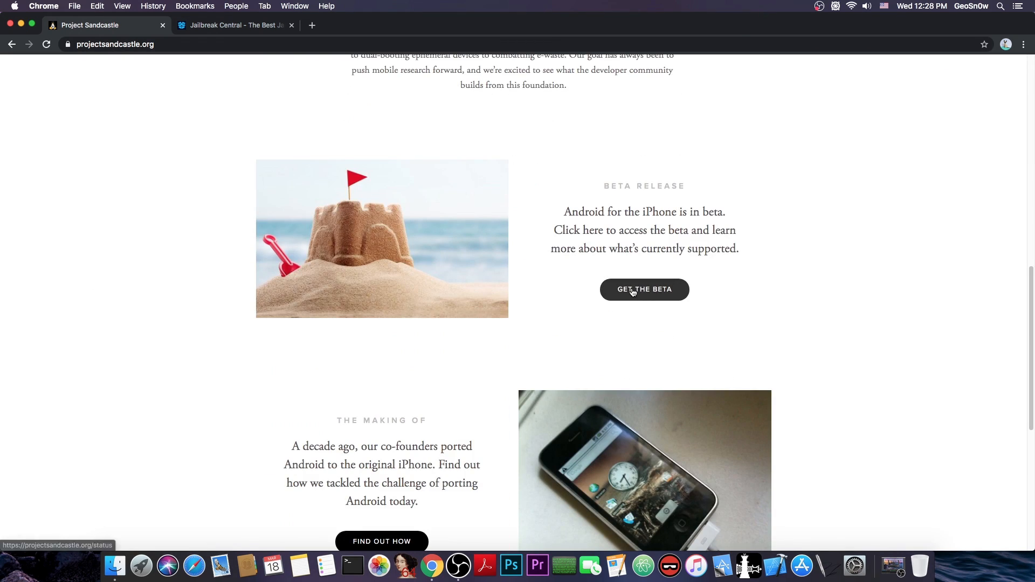
click(644, 289)
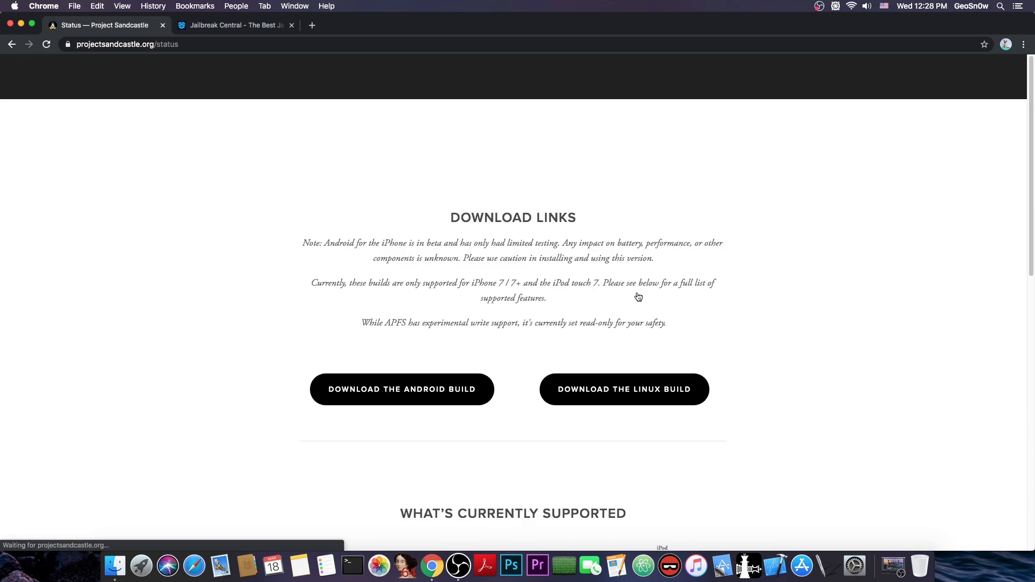
scroll(down, 3)
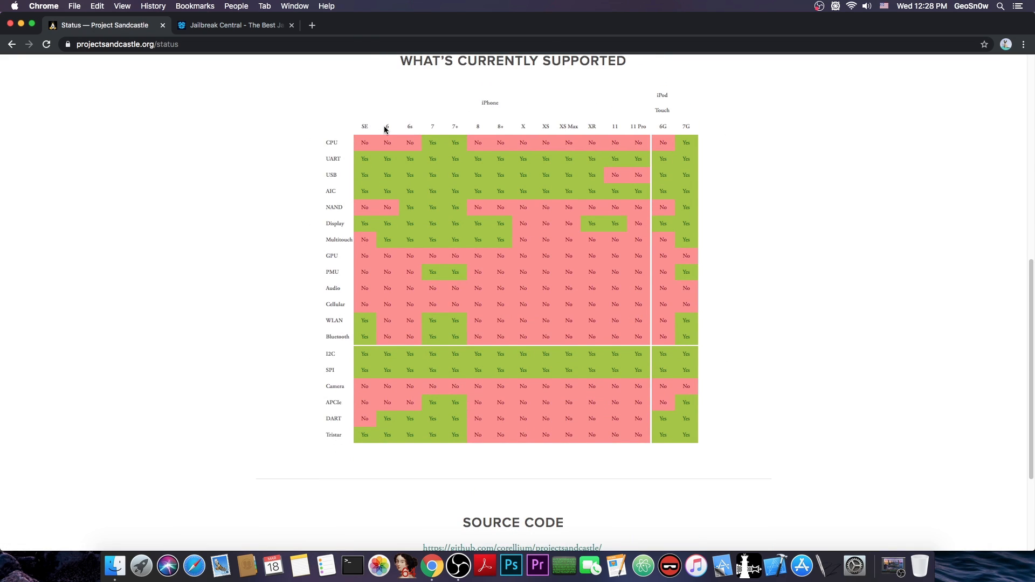
mouse_move(660, 125)
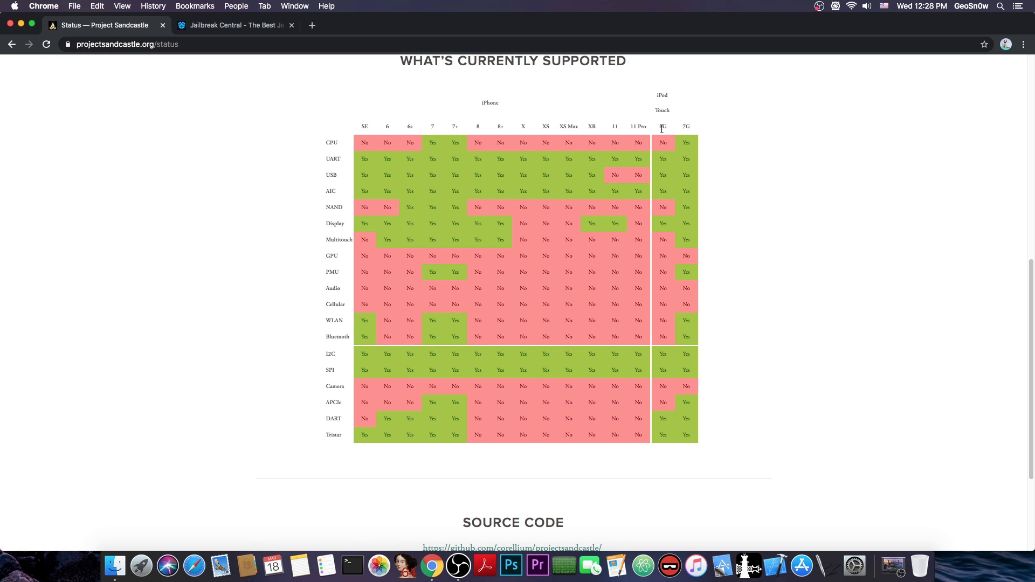
mouse_move(338, 205)
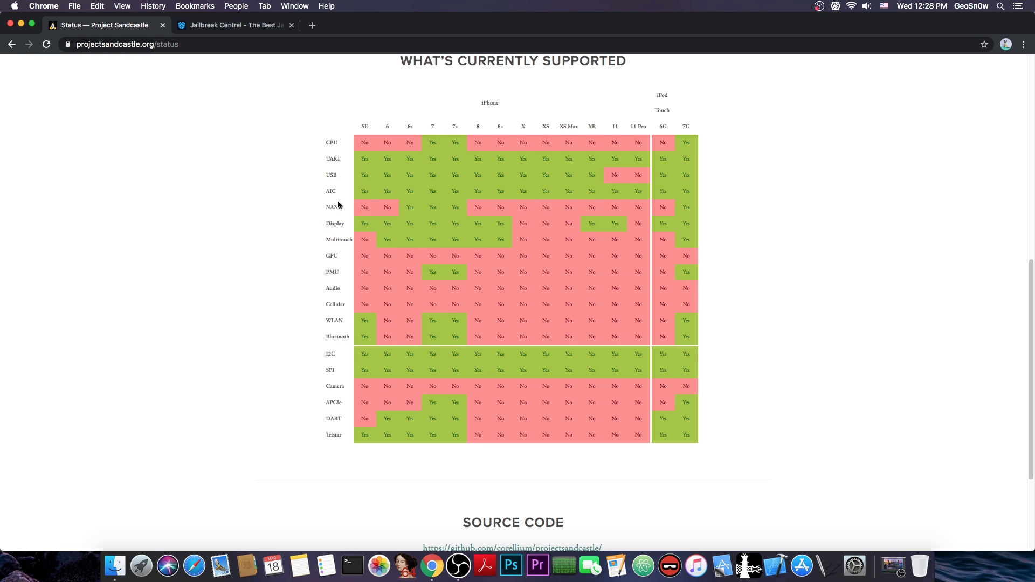
mouse_move(458, 202)
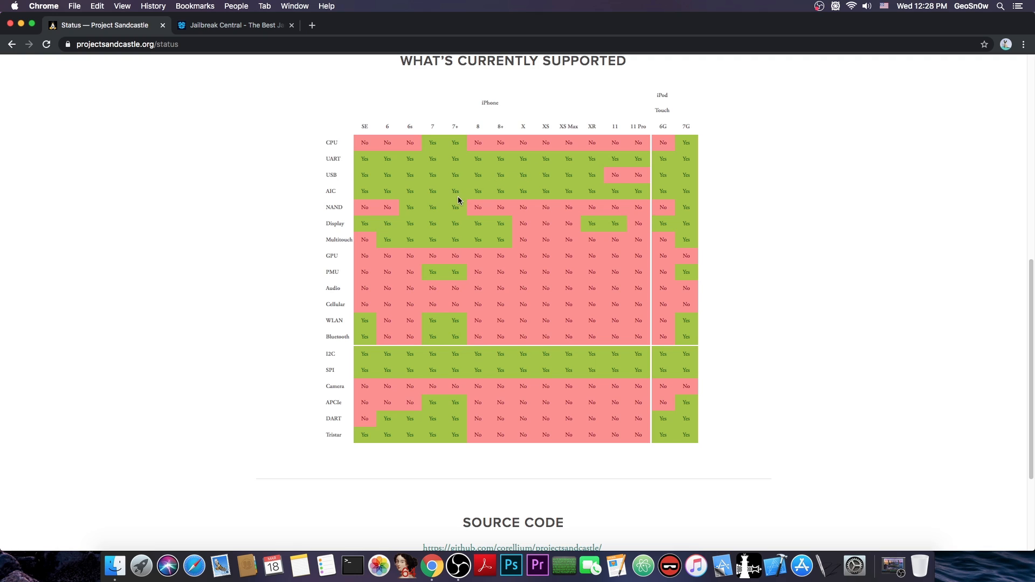
mouse_move(691, 128)
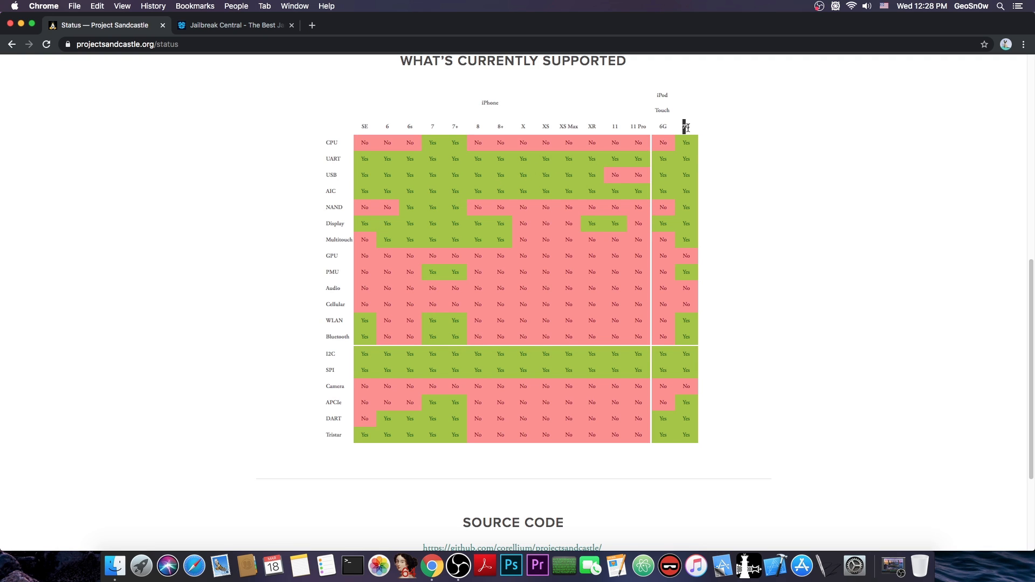
scroll(up, 3)
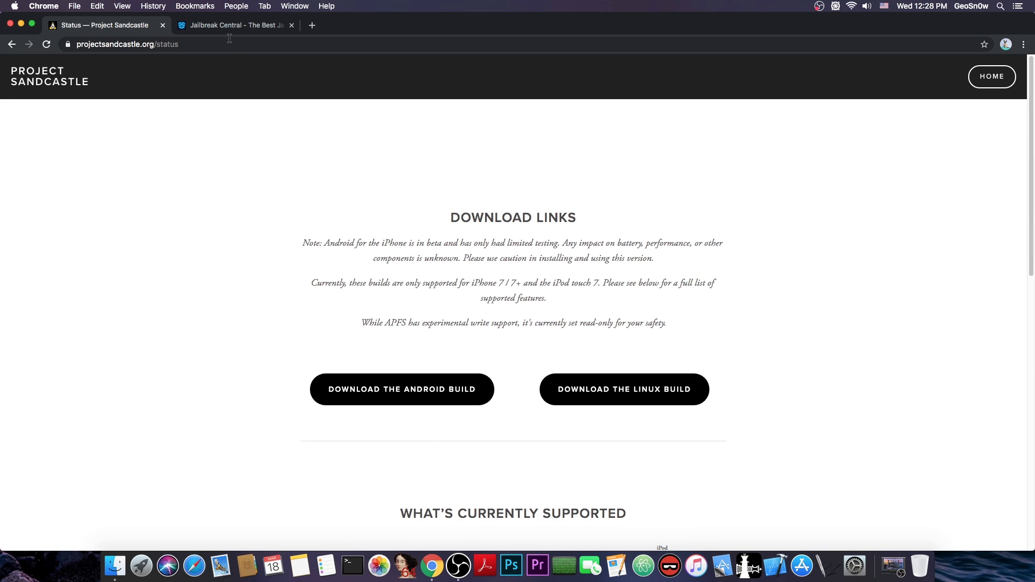
Step: Switch to the Jailbreak Central forum tab
click(234, 25)
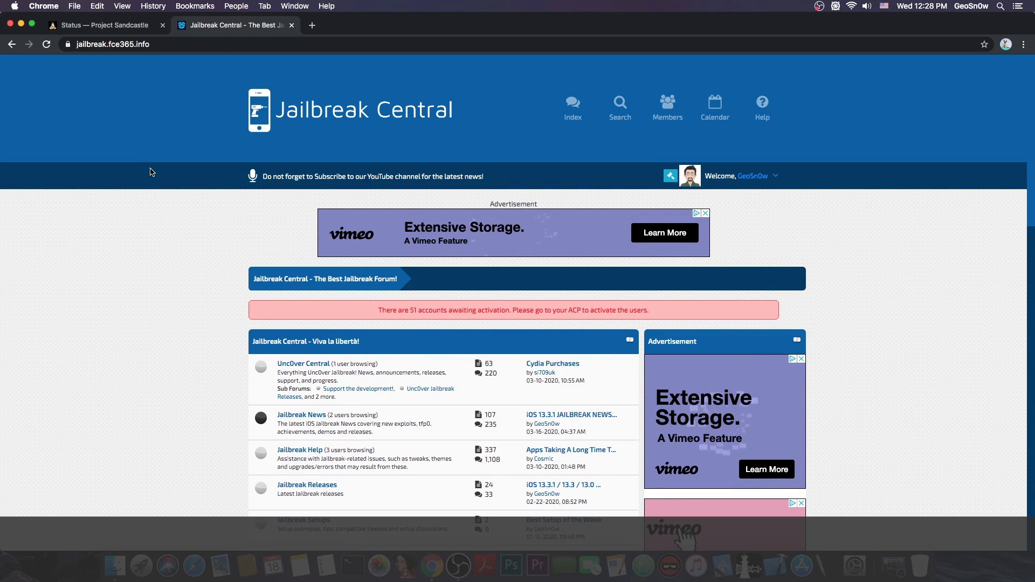